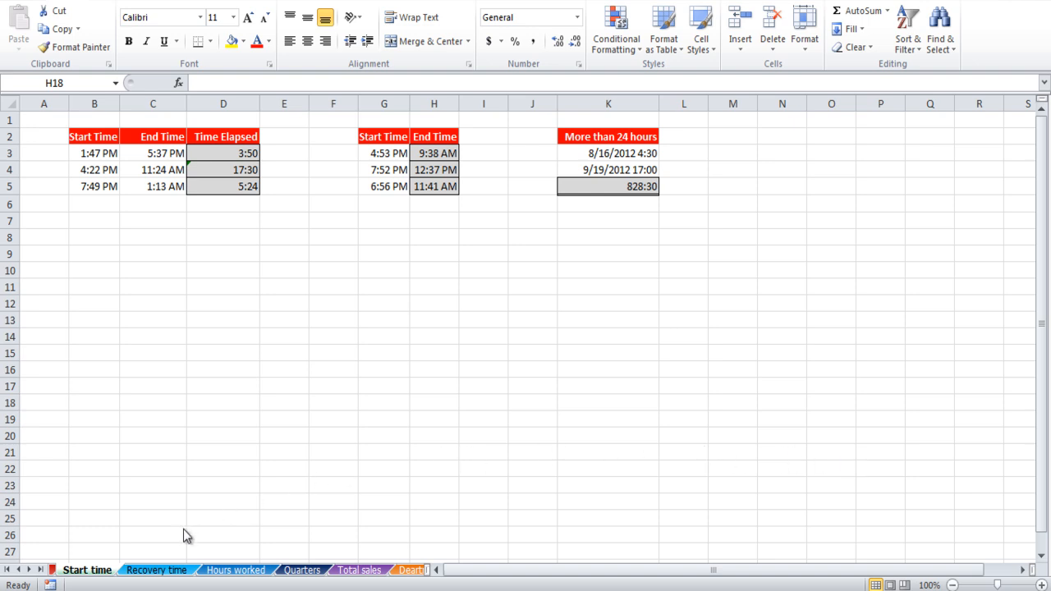
- Switch to the Hours worked sheet showing hours, rates, amounts and dates
{"action": "left_click", "coordinate": [236, 570]}
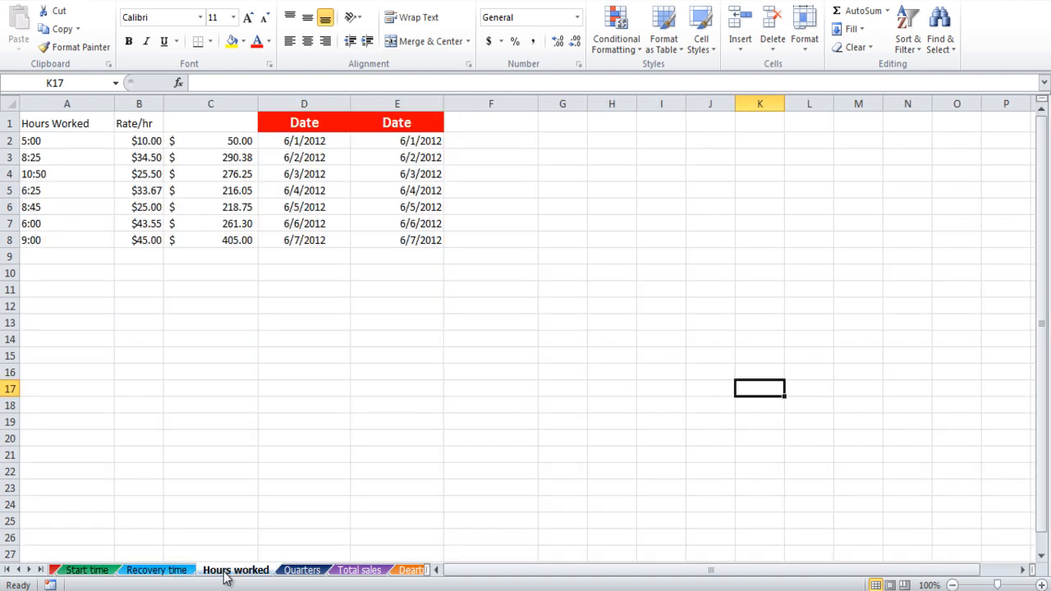
- Scroll the sheet tabs back to the start and open the Month sheet
{"action": "left_click", "coordinate": [18, 569]}
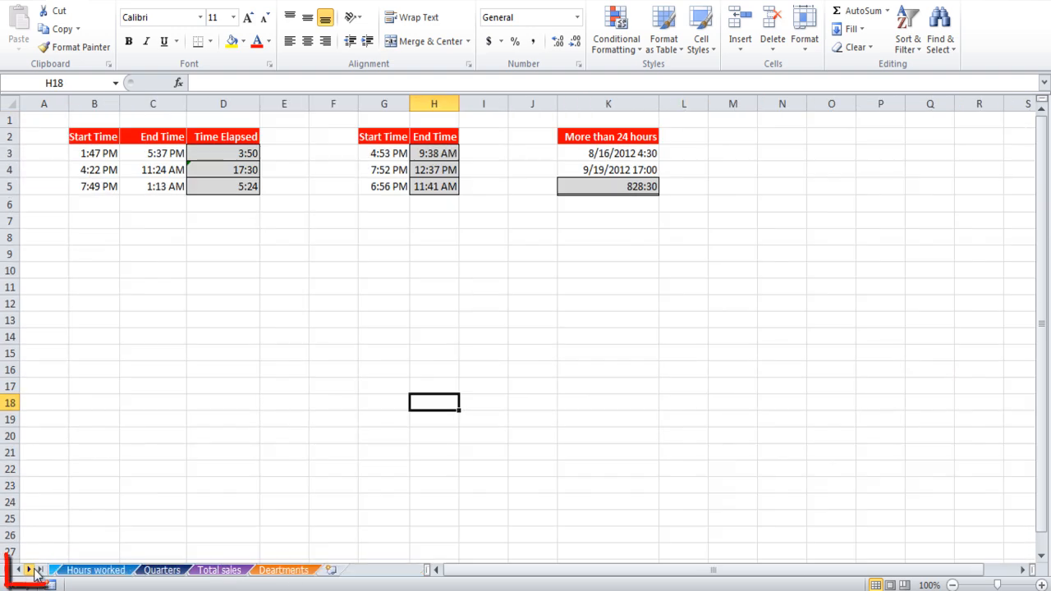
{"action": "left_click", "coordinate": [19, 570]}
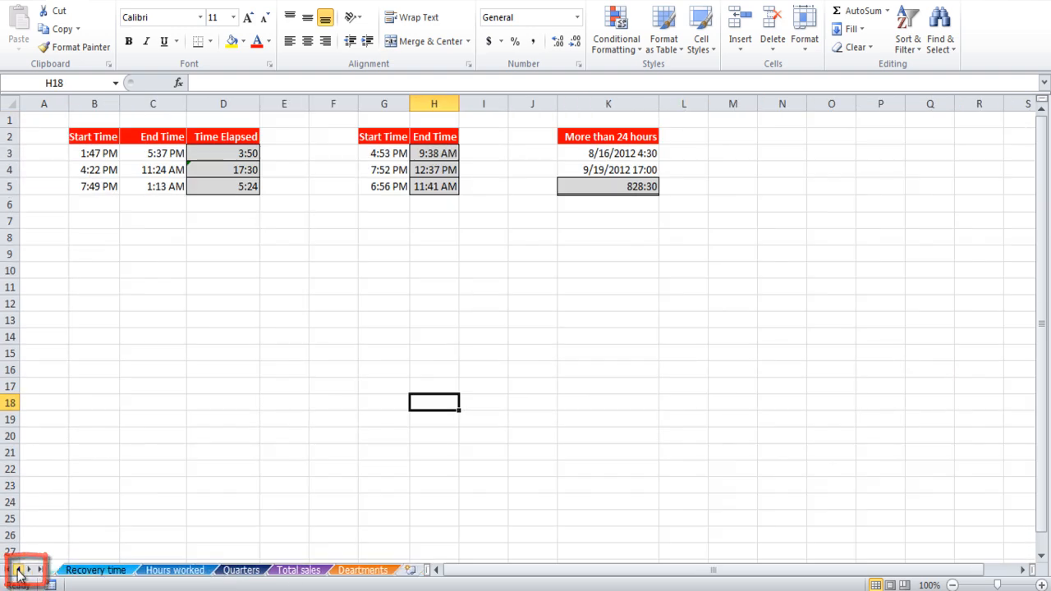
{"action": "left_click", "coordinate": [10, 568]}
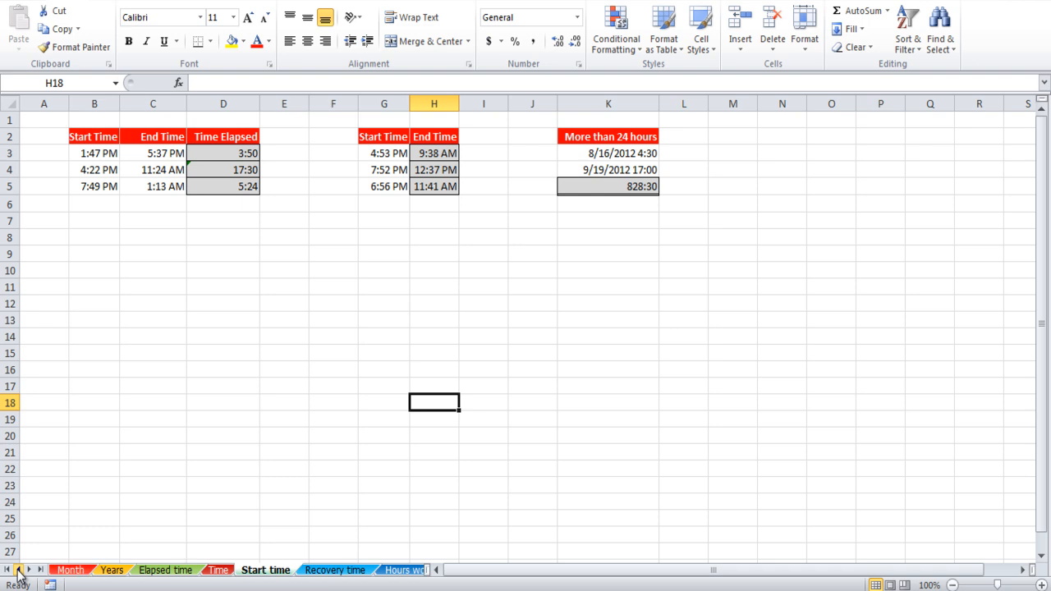
{"action": "left_click", "coordinate": [70, 569]}
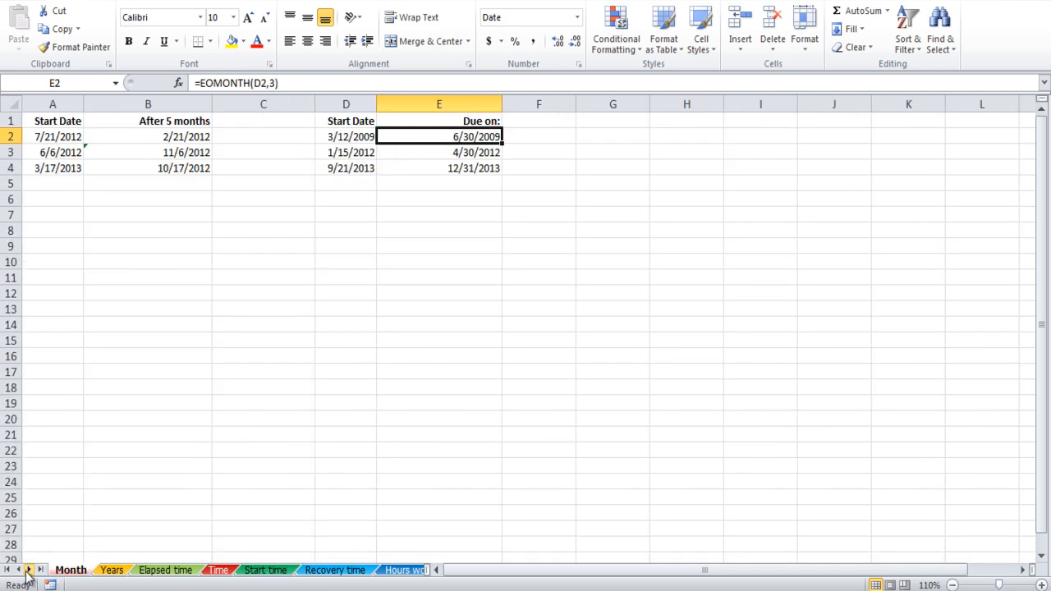
{"action": "right_click", "coordinate": [30, 570]}
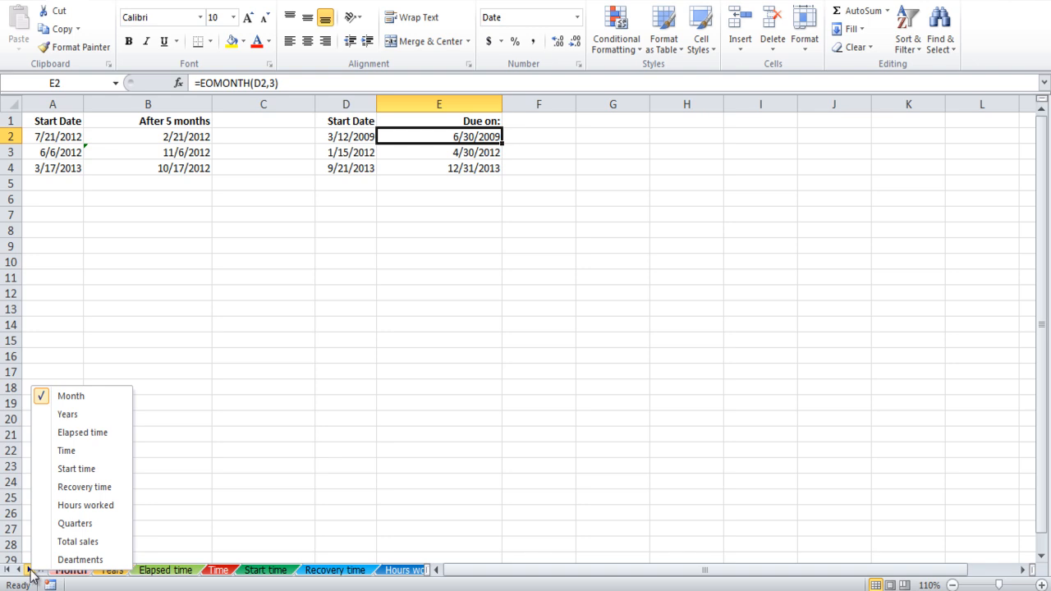
{"action": "left_click", "coordinate": [29, 570]}
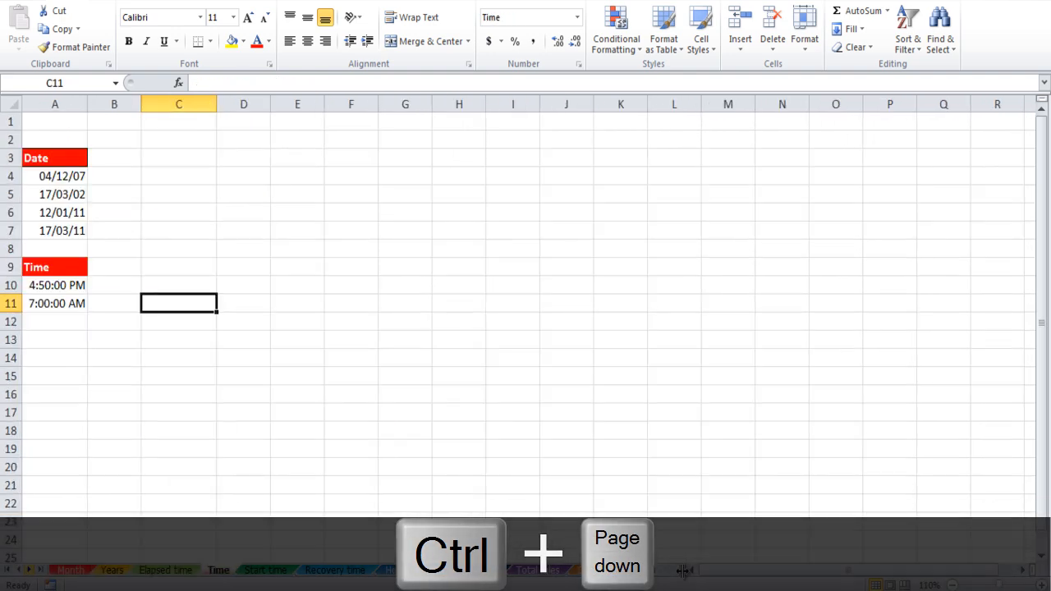
{"action": "left_click", "coordinate": [601, 569]}
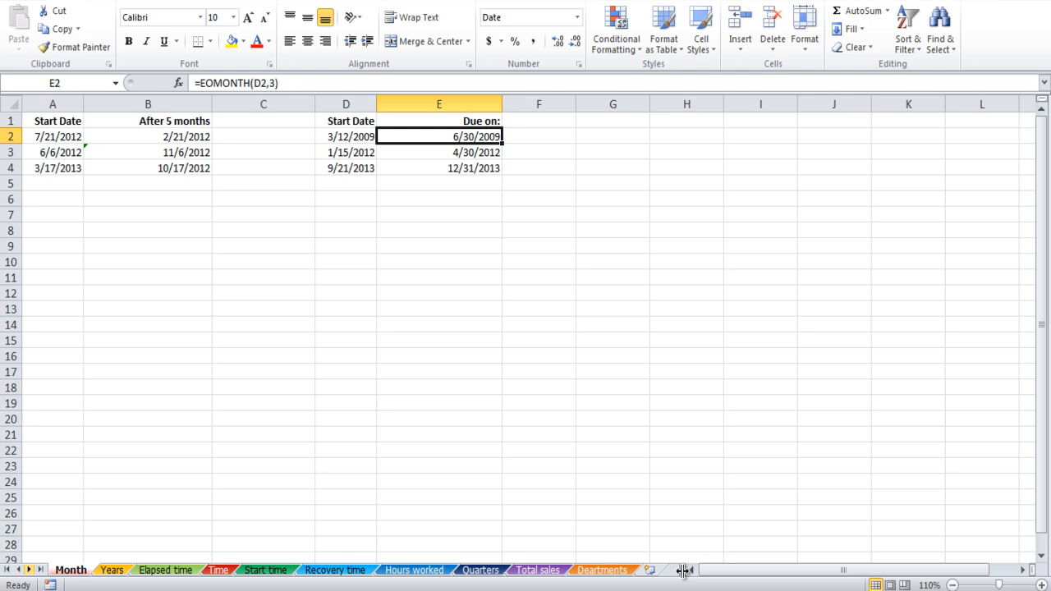
{"action": "key", "text": "shift+F11"}
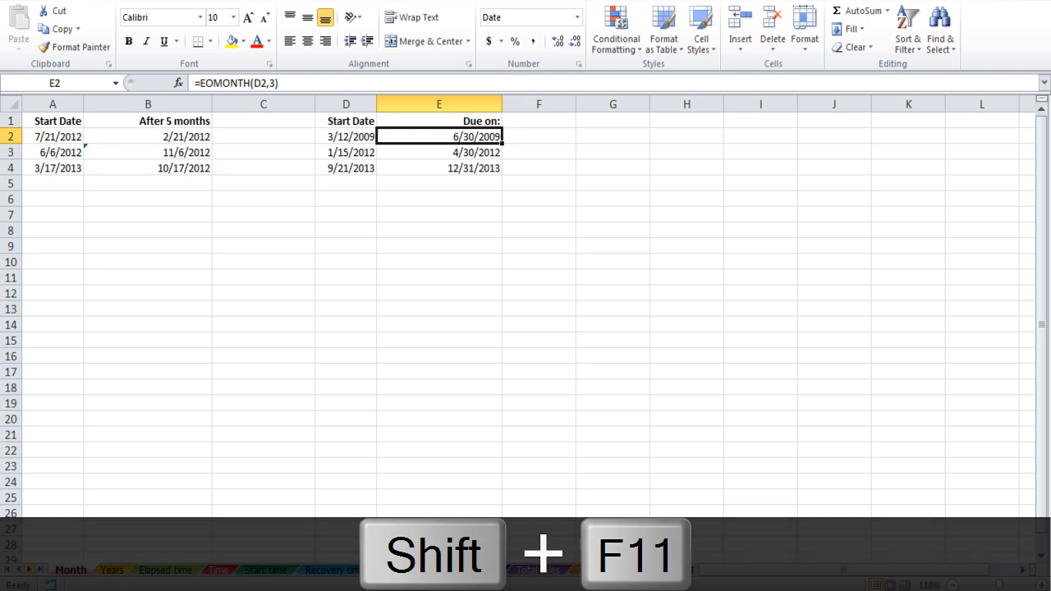
- Use Shift+F11, then show the Departments sheet listing Human Resource employees
{"action": "key", "text": "shift+F11"}
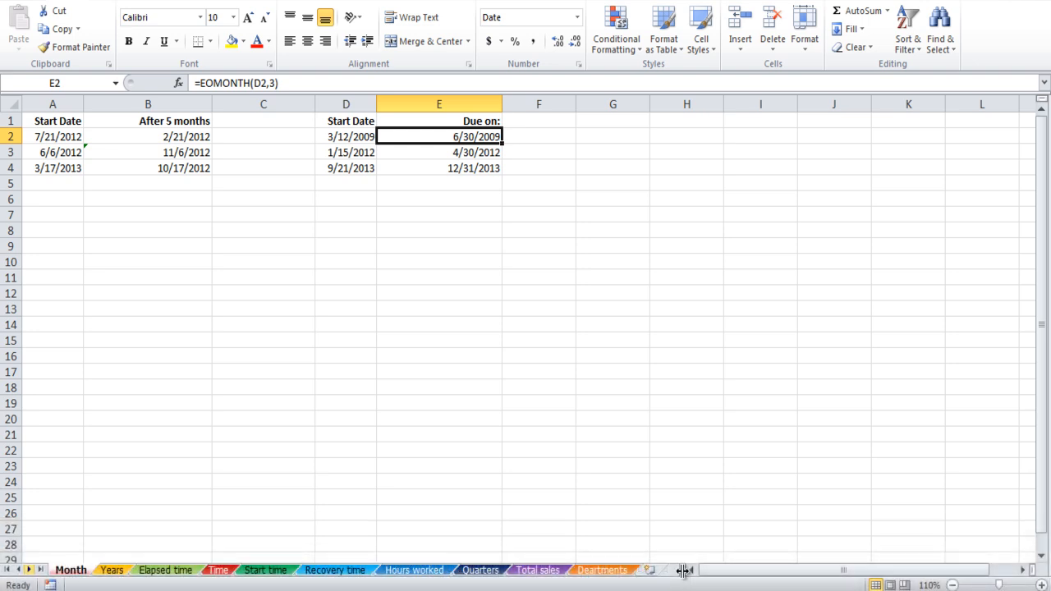
{"action": "left_click", "coordinate": [73, 569]}
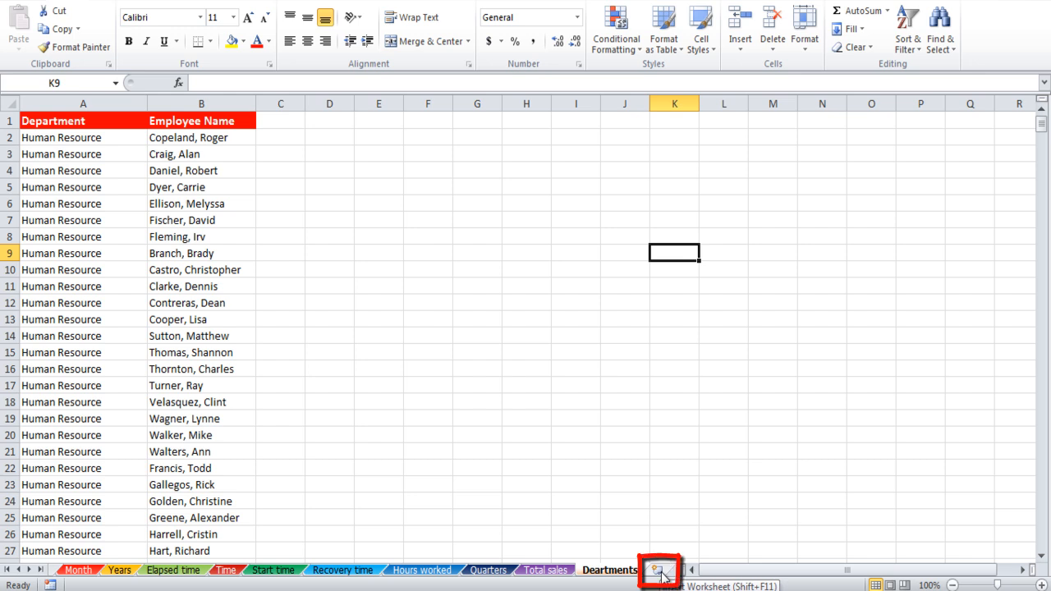
- Insert a new blank Sheet2 after Departments, then return to the Hours worked sheet
{"action": "left_click", "coordinate": [657, 570]}
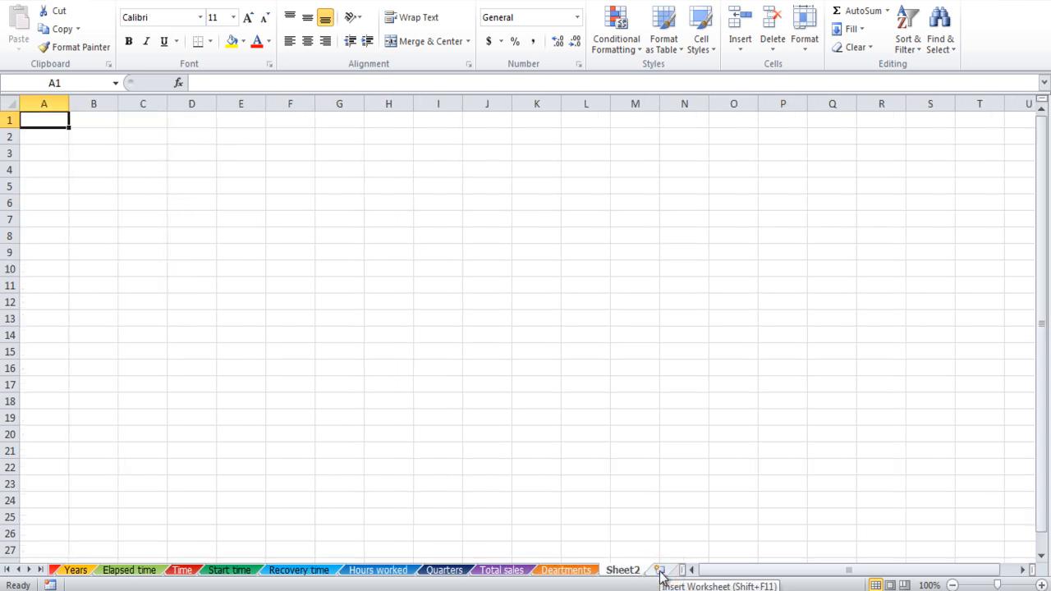
{"action": "left_click", "coordinate": [378, 570]}
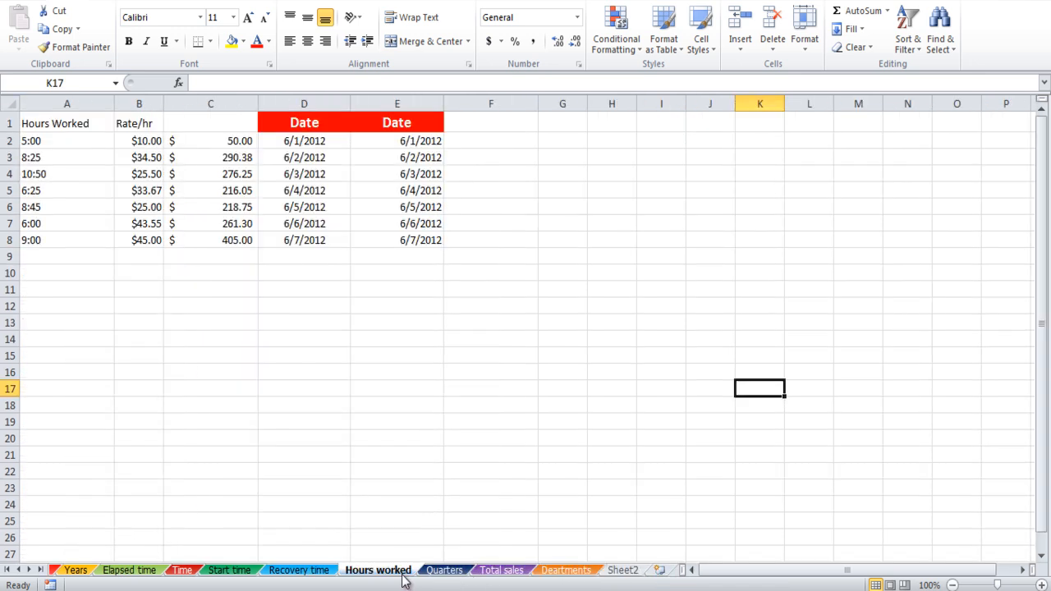